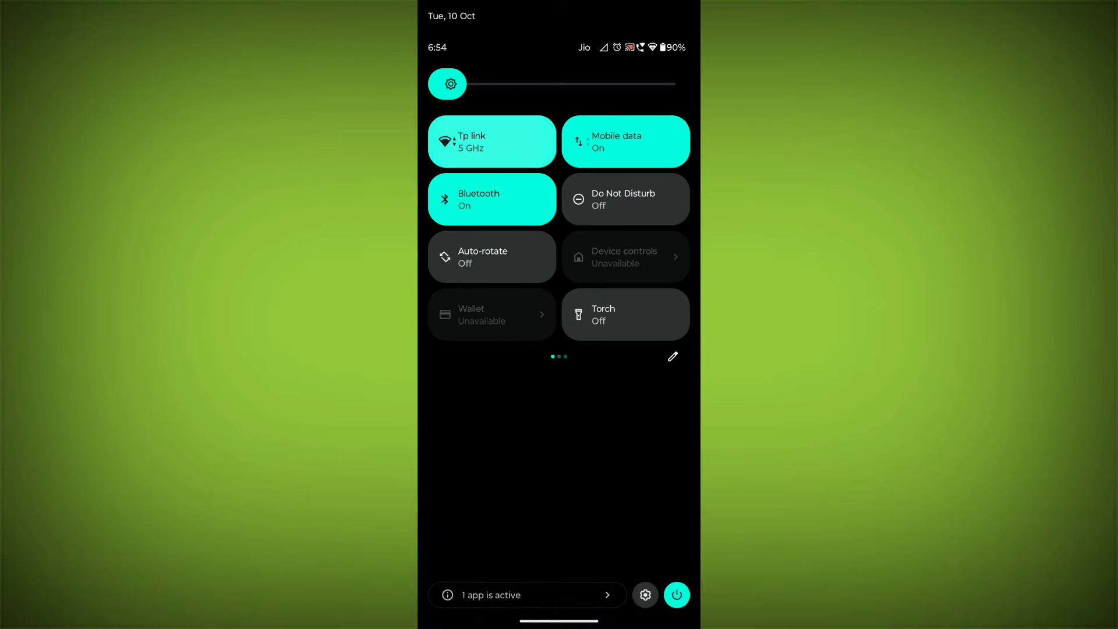
Dismiss the Quick Settings panel to reveal the home screen with Play Store.
{"action": "left_click", "coordinate": [491, 141]}
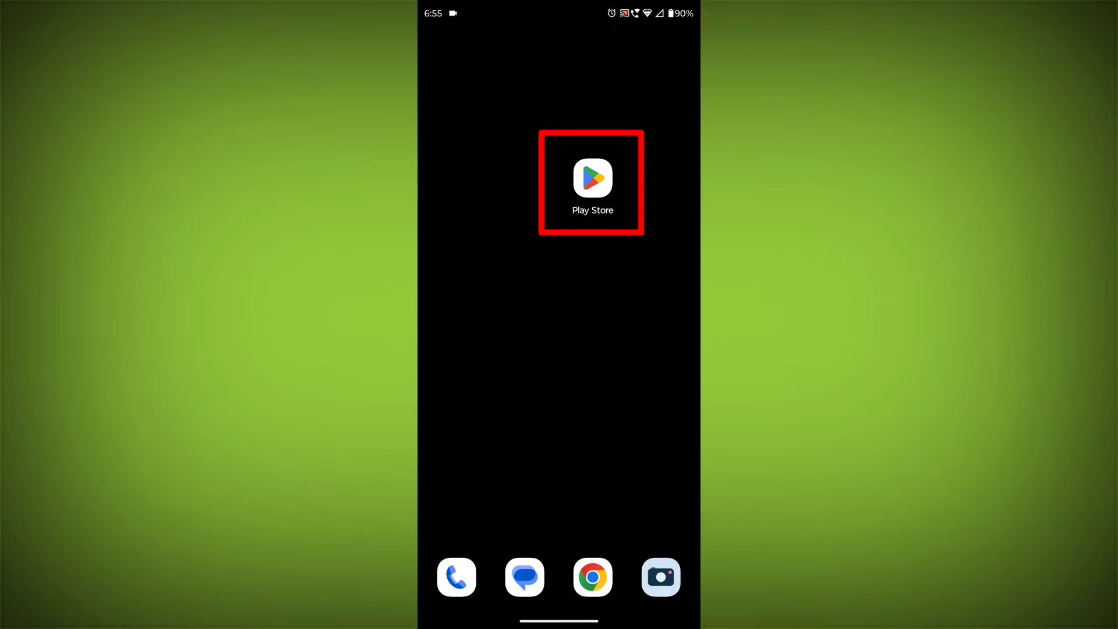
Search the Google Play Store for 'messenger'.
{"action": "left_click", "coordinate": [592, 178]}
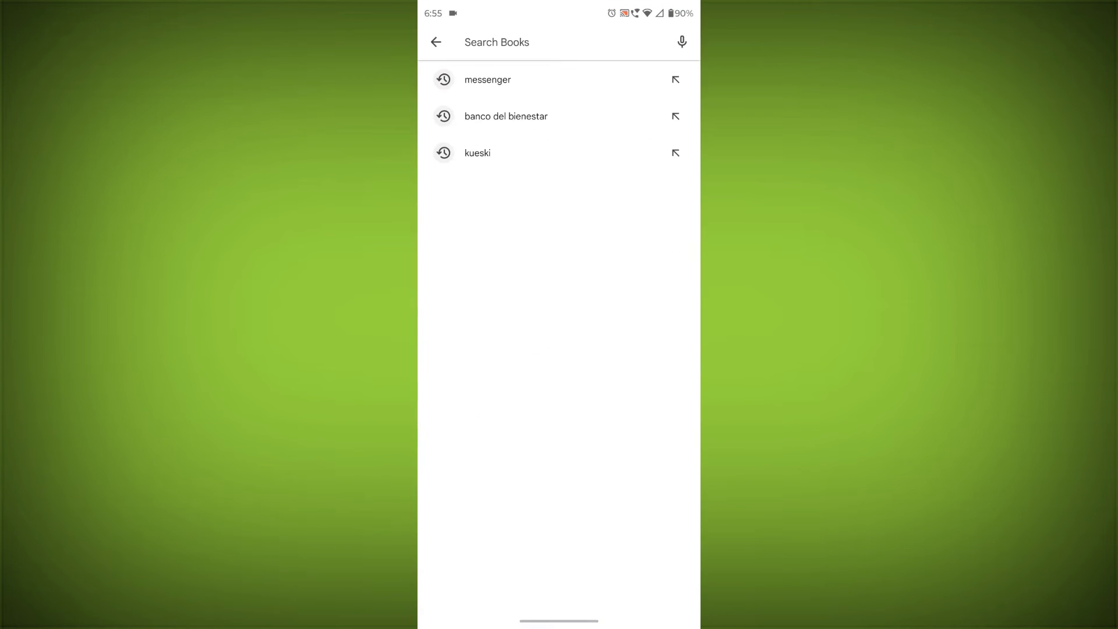
{"action": "left_click", "coordinate": [535, 42]}
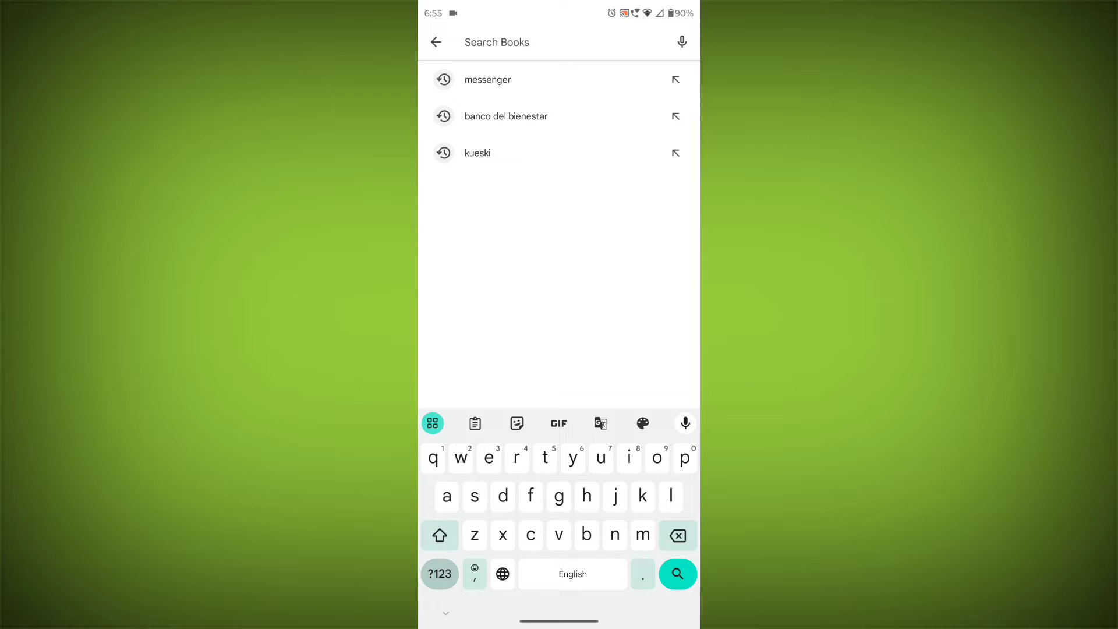
{"action": "left_click", "coordinate": [487, 80]}
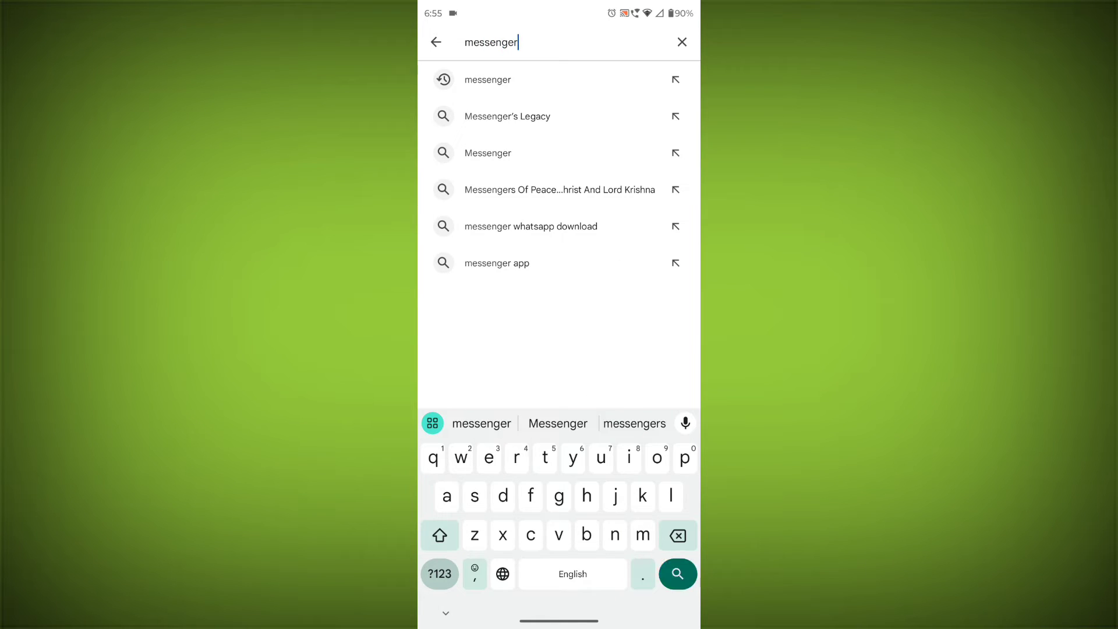
{"action": "left_click", "coordinate": [488, 152]}
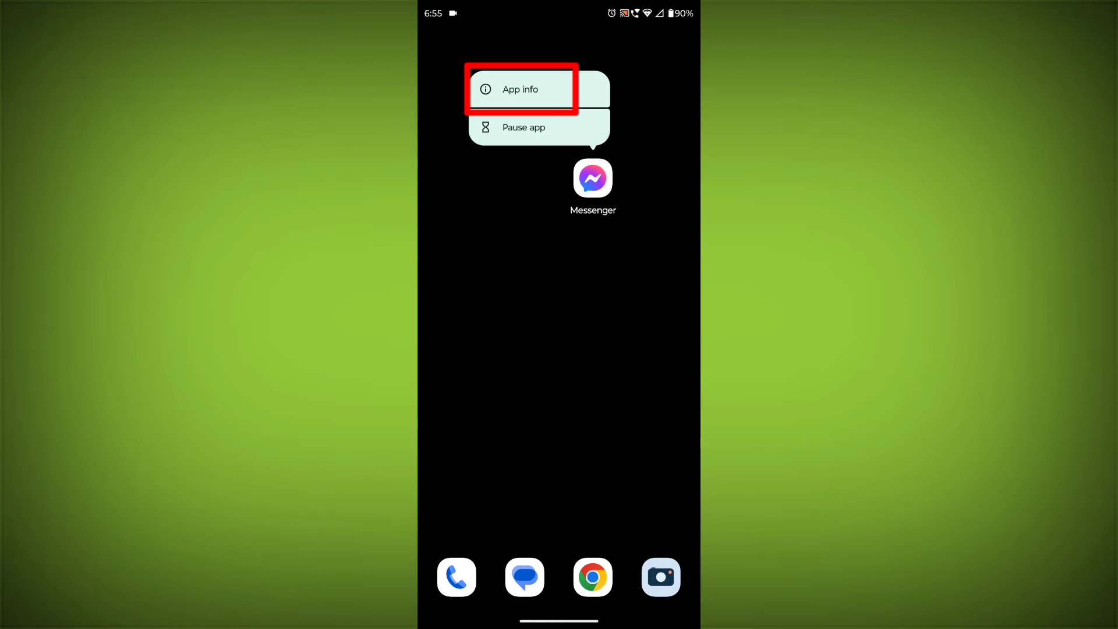
Clear Messenger's cache and storage from its App info Storage & cache page.
{"action": "left_click", "coordinate": [521, 89]}
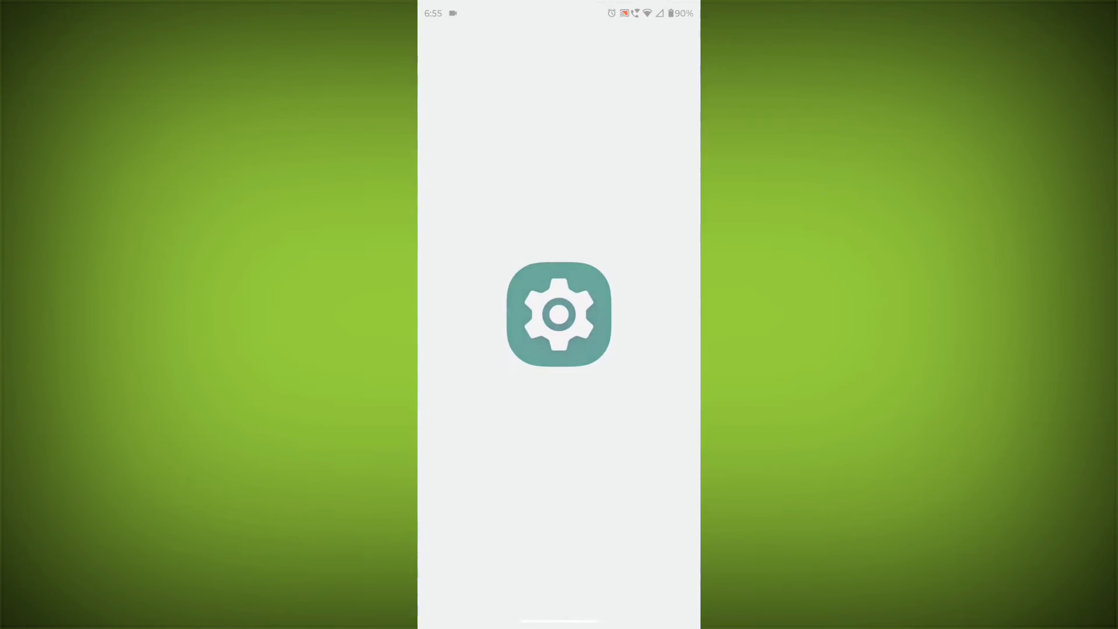
{"action": "left_click", "coordinate": [645, 254]}
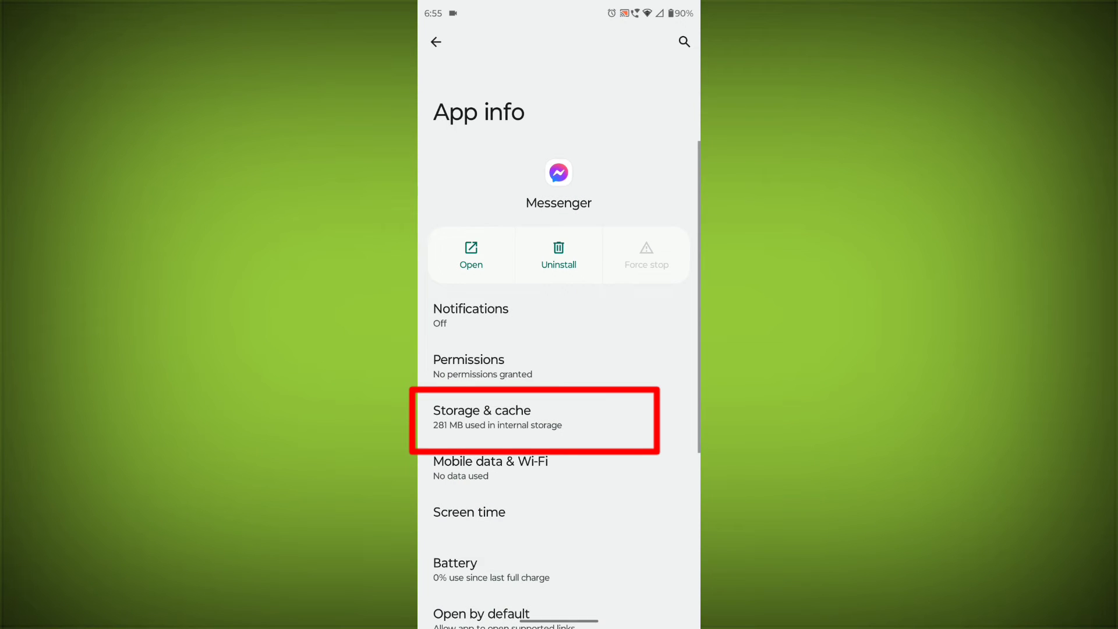
{"action": "left_click", "coordinate": [534, 417]}
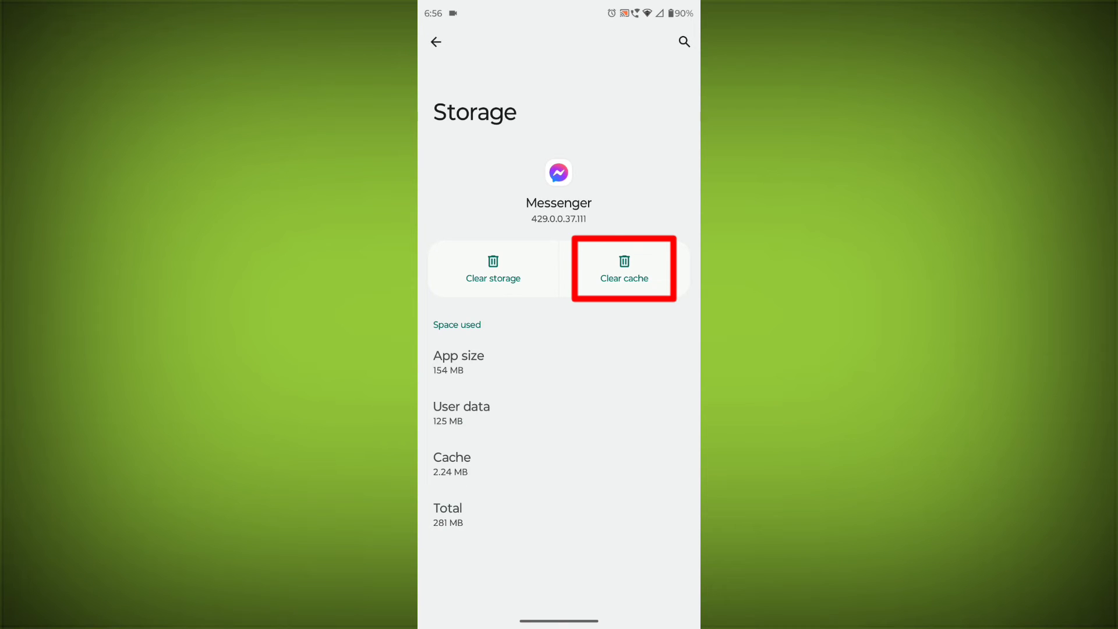
{"action": "left_click", "coordinate": [622, 269]}
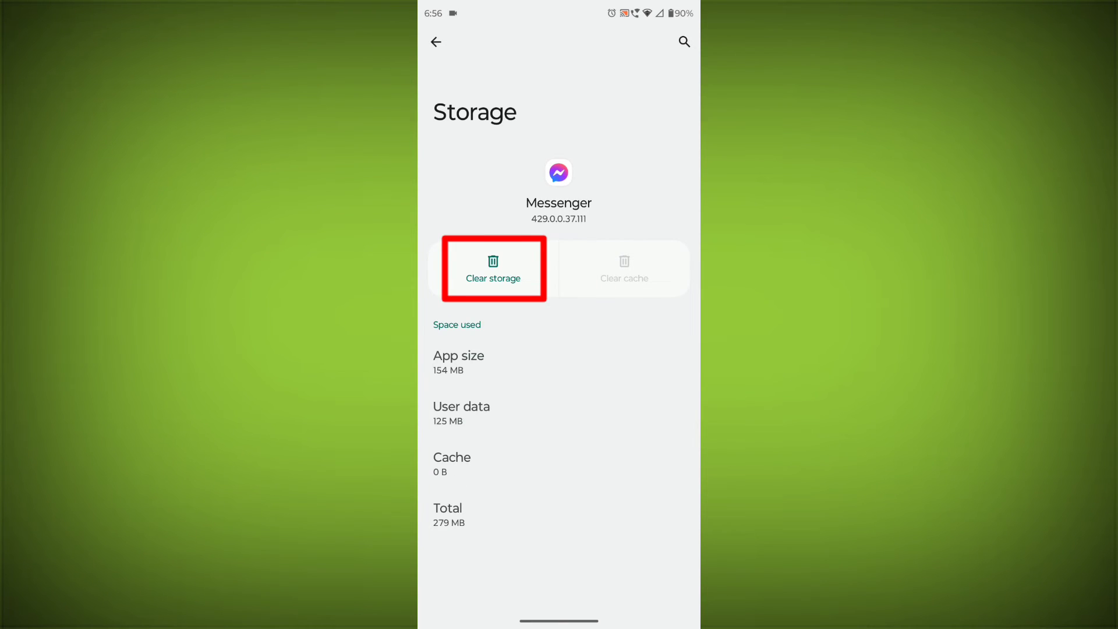
{"action": "left_click", "coordinate": [493, 268]}
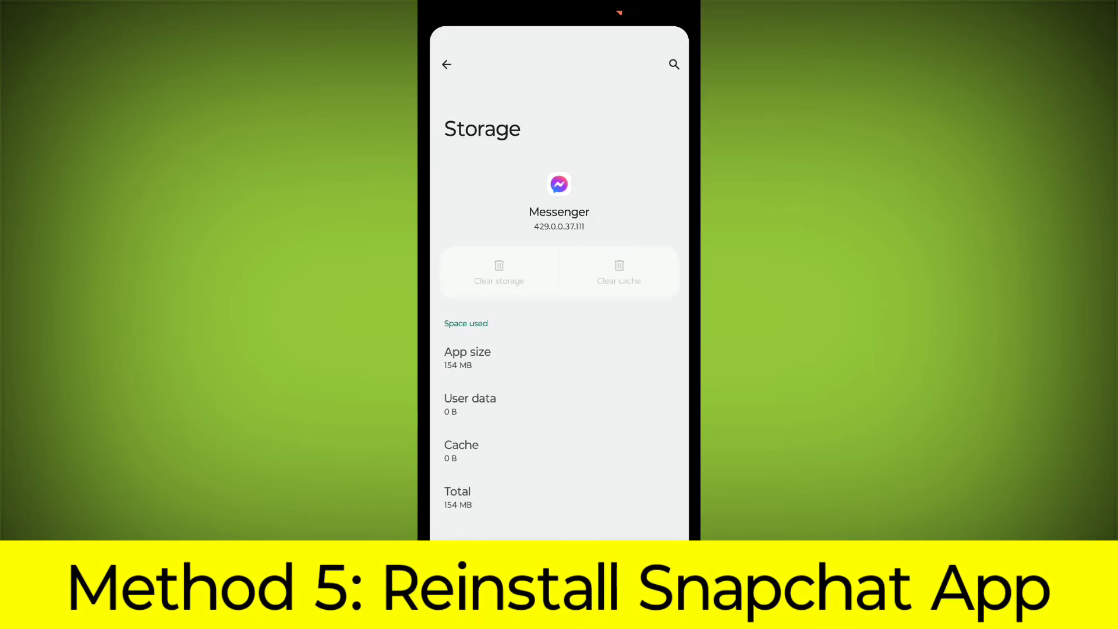
Uninstall Messenger from the home screen and confirm with OK.
{"action": "left_click", "coordinate": [448, 64]}
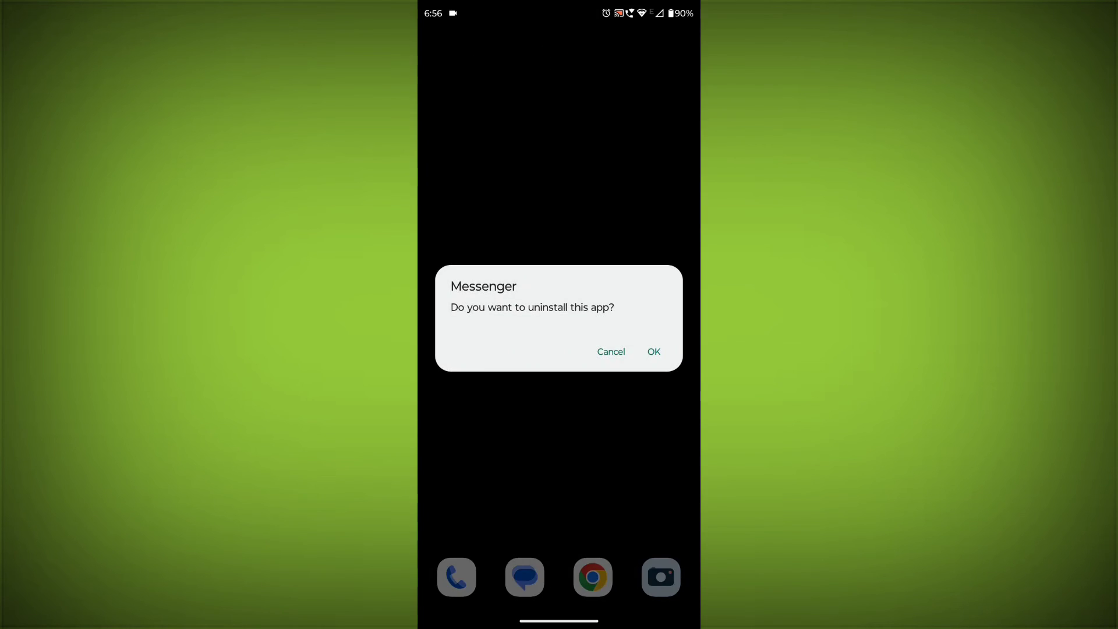
{"action": "left_click", "coordinate": [652, 352]}
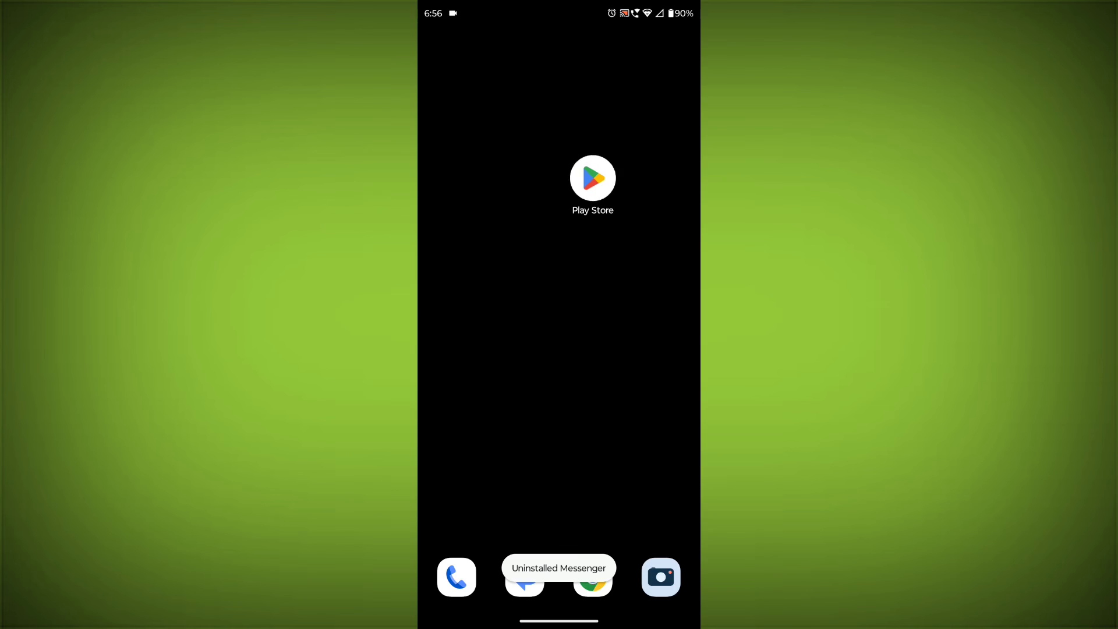